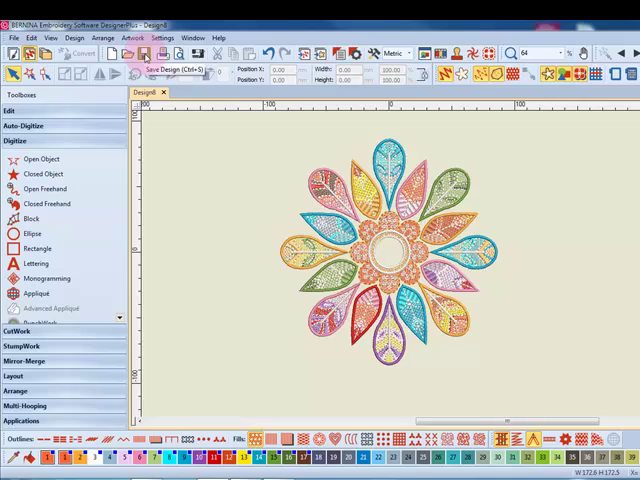
Open the save dialog for the flower design
left_click(150, 53)
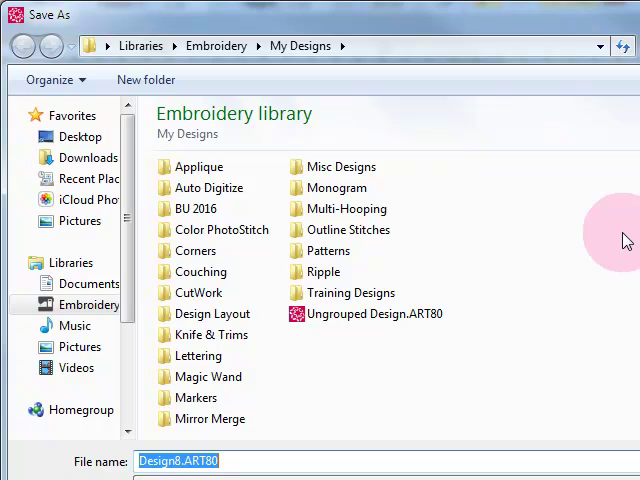
mouse_move(310, 375)
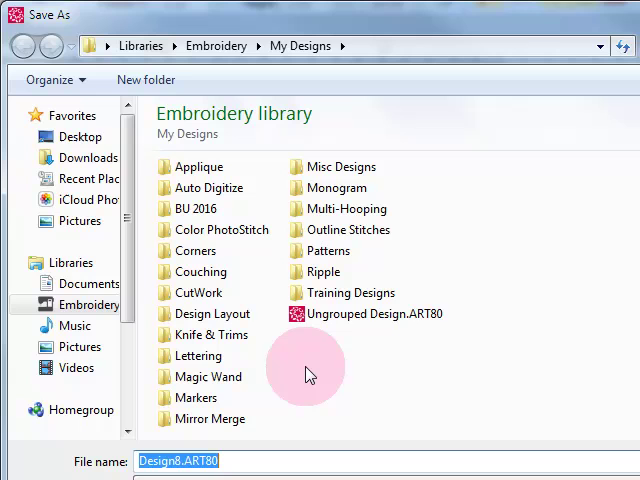
mouse_move(330, 378)
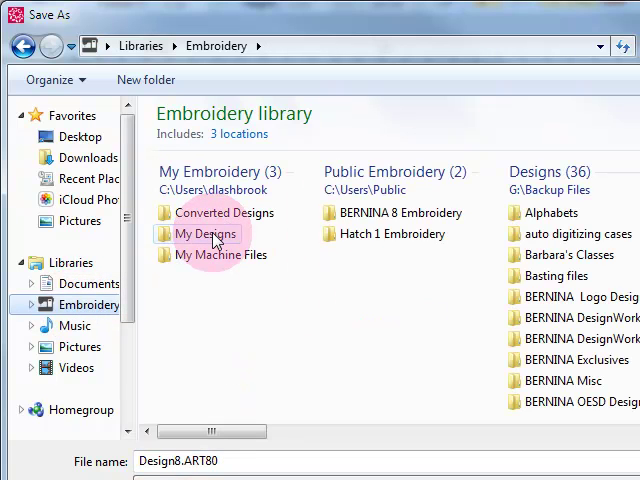
Inside My Designs, add a new folder named 'Video Design'
double_click(208, 233)
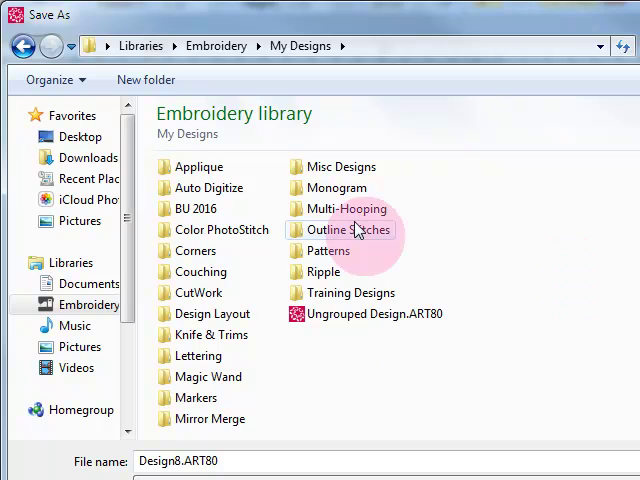
mouse_move(435, 292)
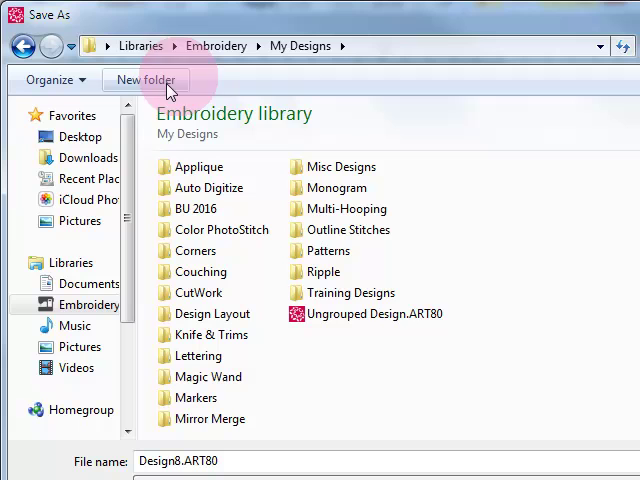
left_click(145, 80)
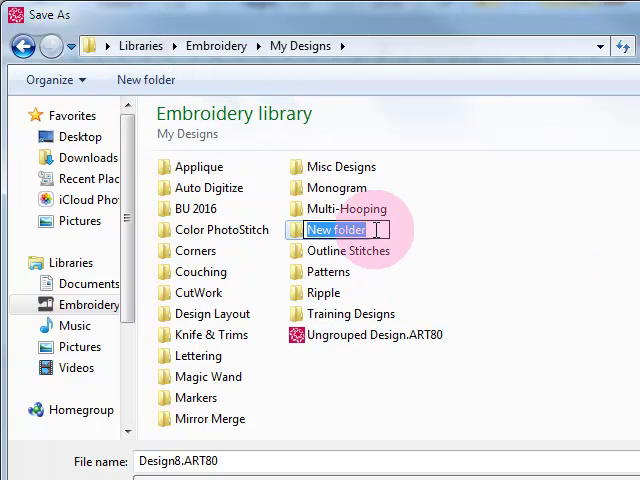
type("Vide")
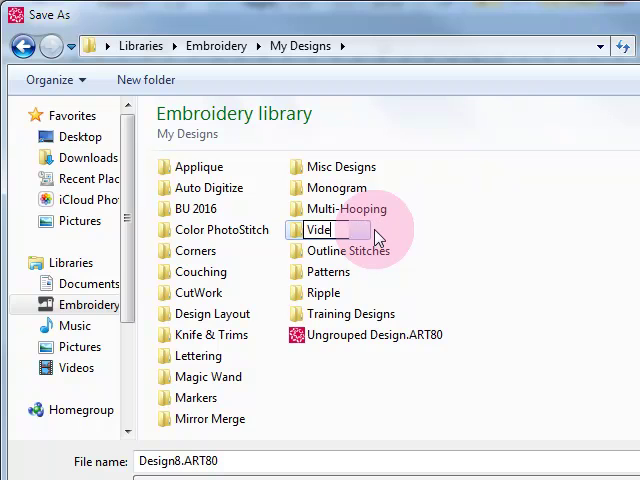
type("Video Design")
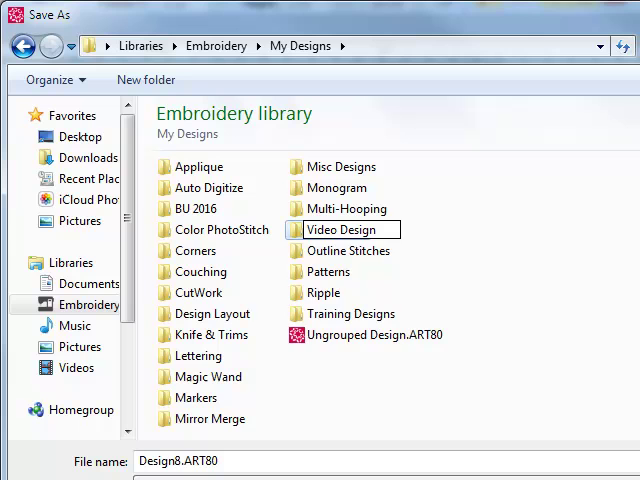
Enter the Video Design folder and name the file 'Resized Design' as ART80
double_click(343, 230)
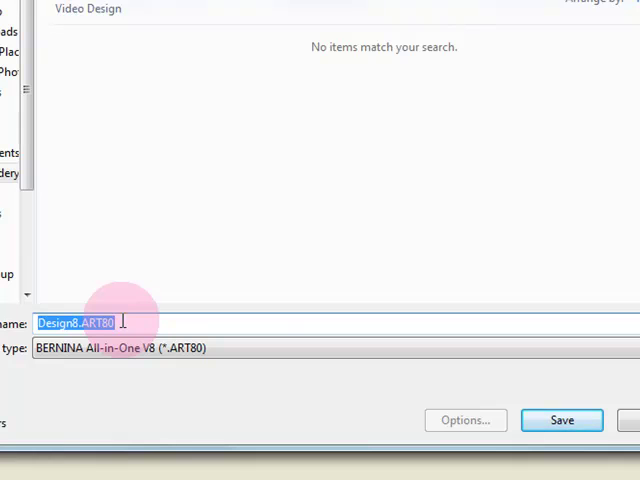
type("Resized Design")
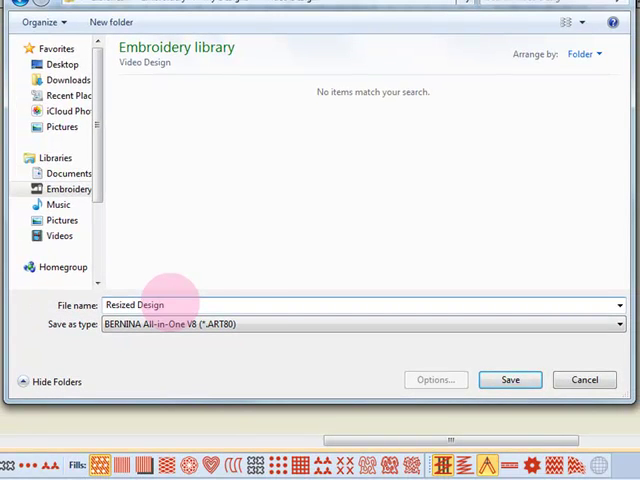
left_click(619, 324)
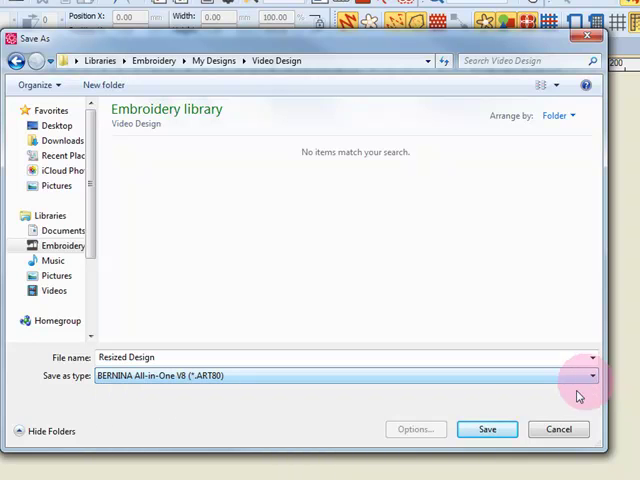
Save the design as 'Resized Design' in the Video Design folder
left_click(487, 428)
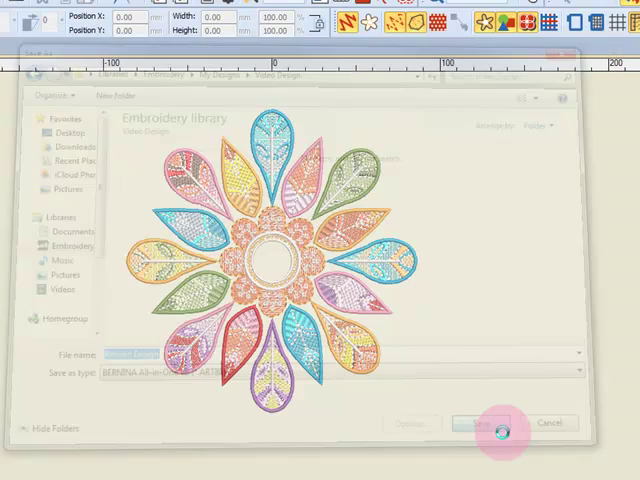
left_click(481, 422)
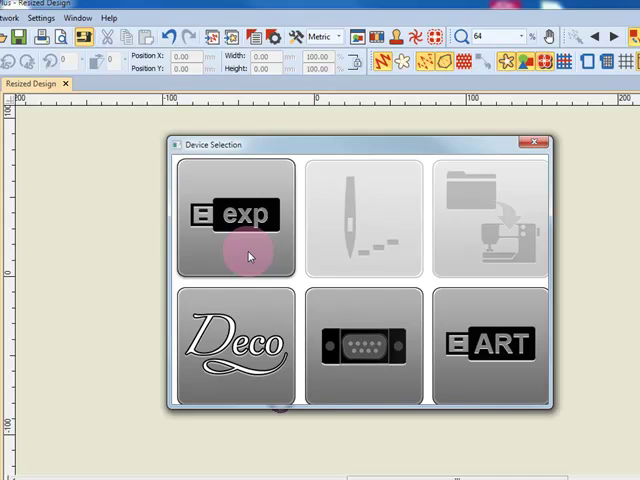
mouse_move(525, 217)
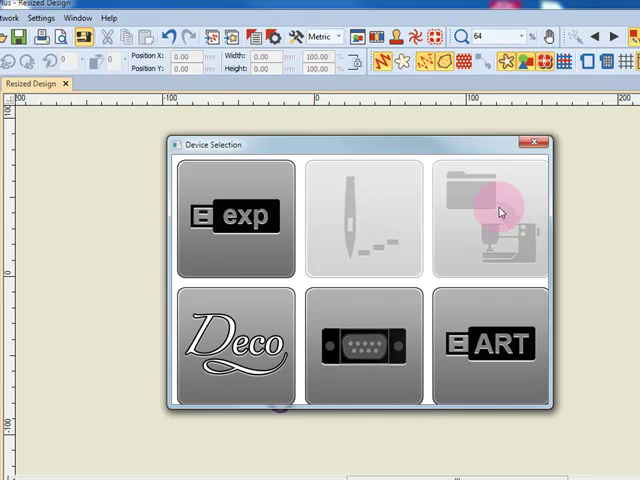
mouse_move(393, 248)
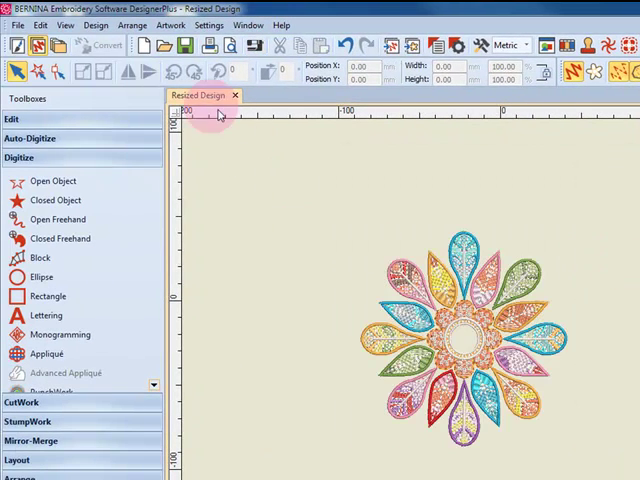
Choose Export Machine File from the File menu
left_click(17, 25)
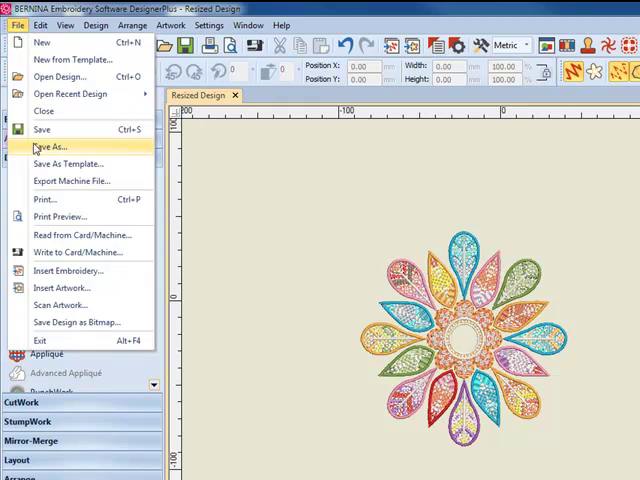
left_click(70, 181)
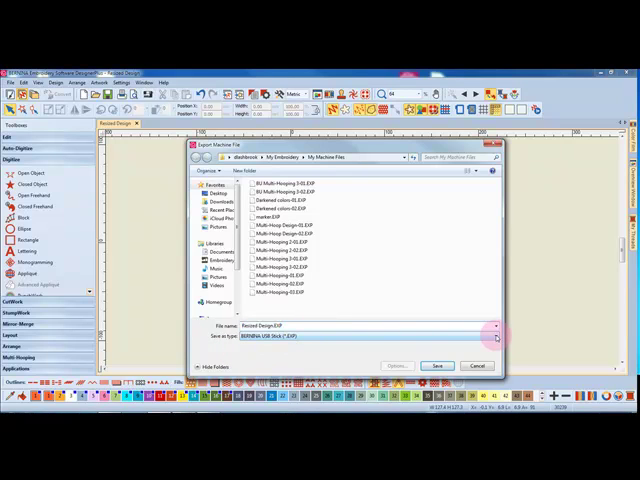
Show the Save as type machine formats, keeping BERNINA USB Stick (.EXP)
left_click(497, 336)
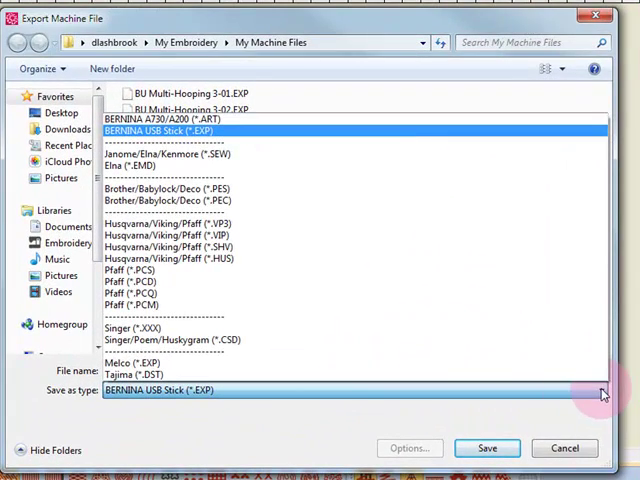
mouse_move(487, 447)
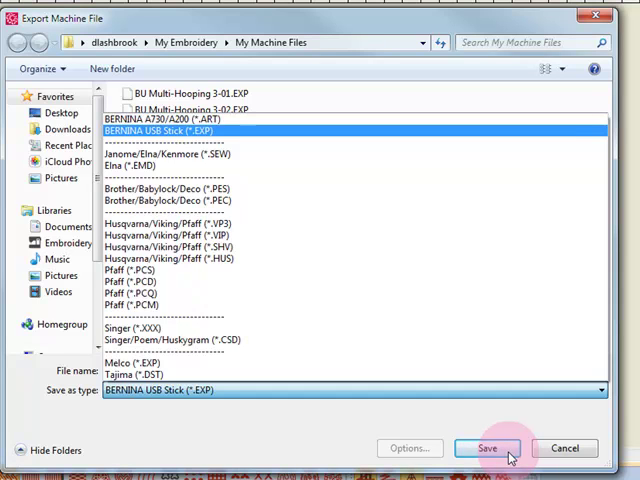
left_click(126, 373)
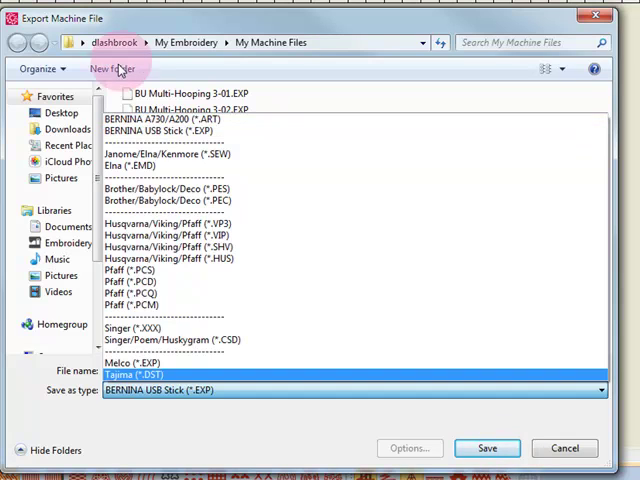